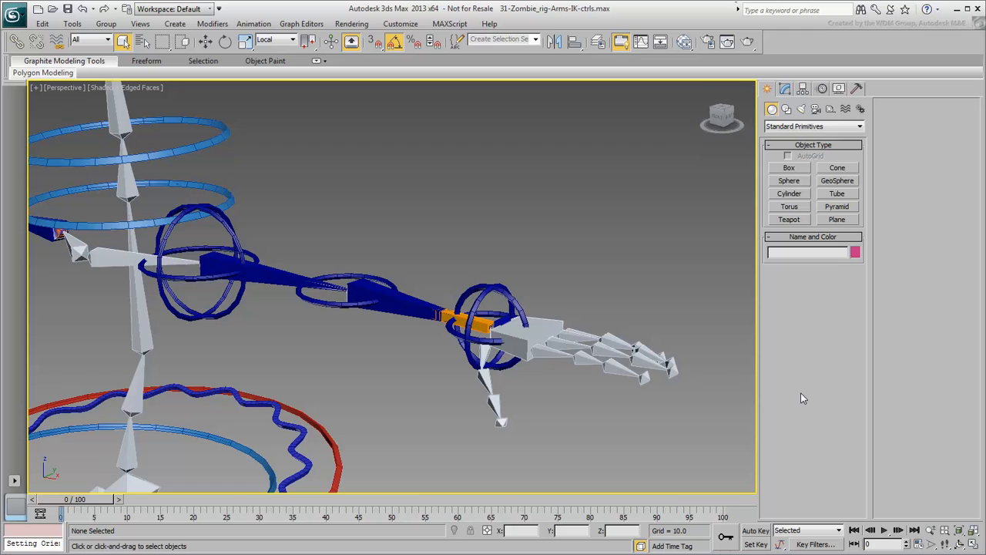
mouse_move(514, 375)
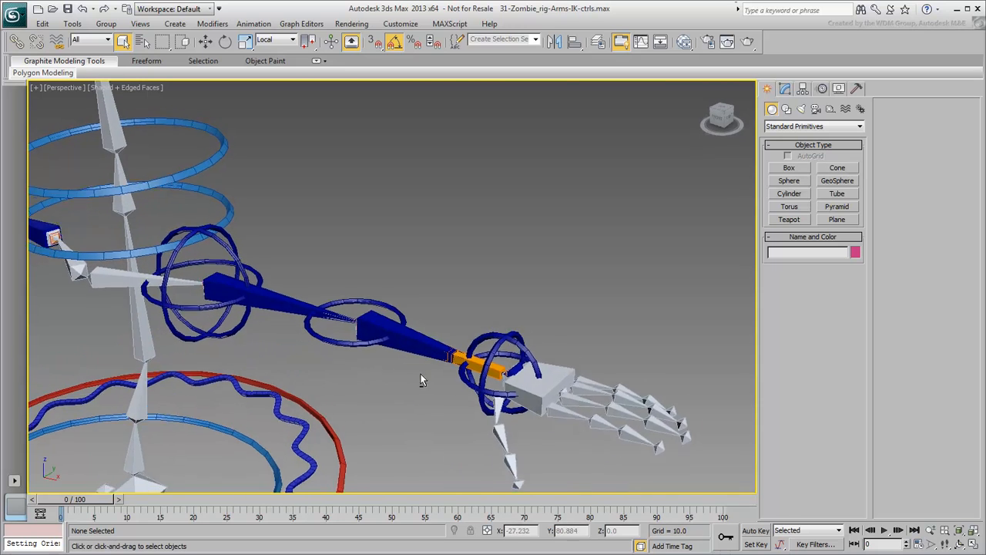
Show the arm rig scene in wireframe
key("F3")
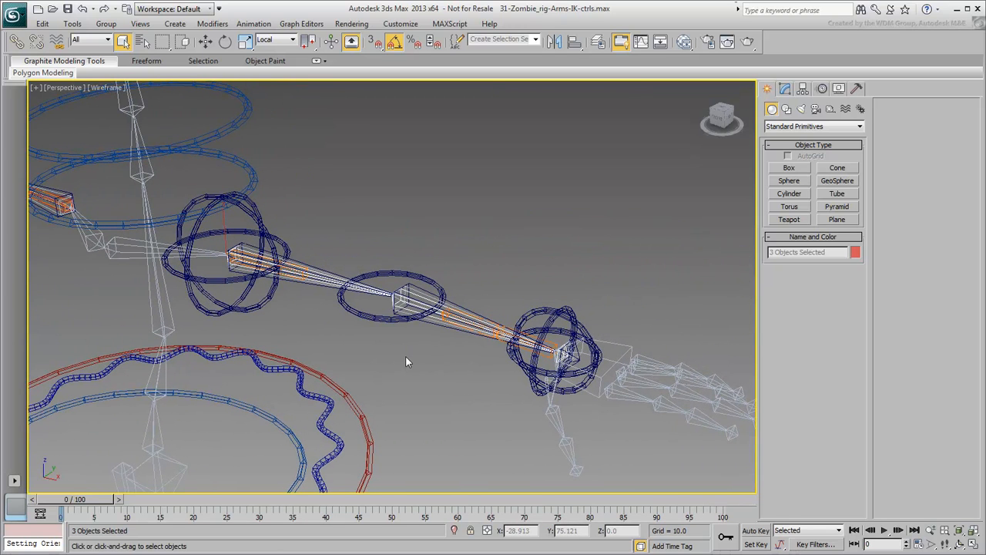
mouse_move(401, 356)
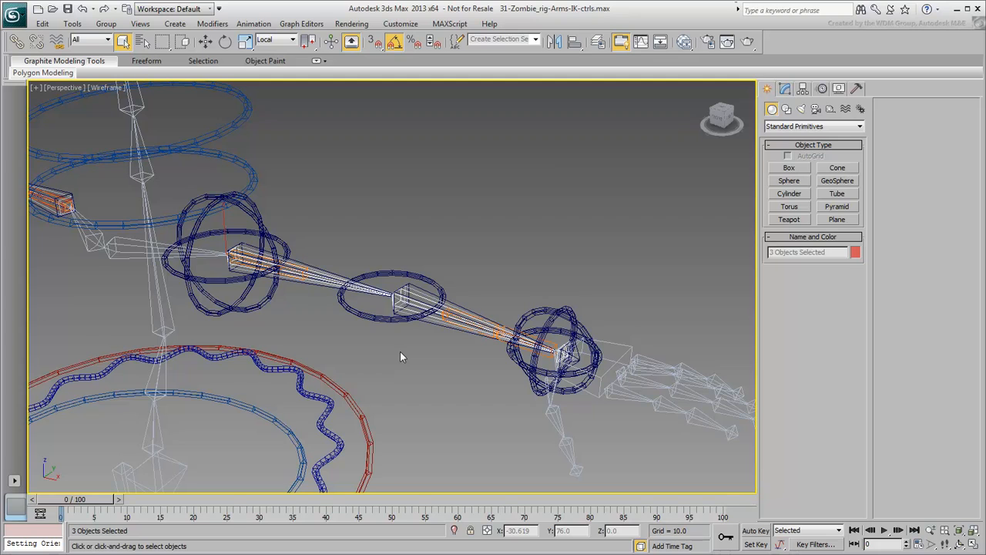
Isolate the three arm bones and return to shaded display
right_click(401, 355)
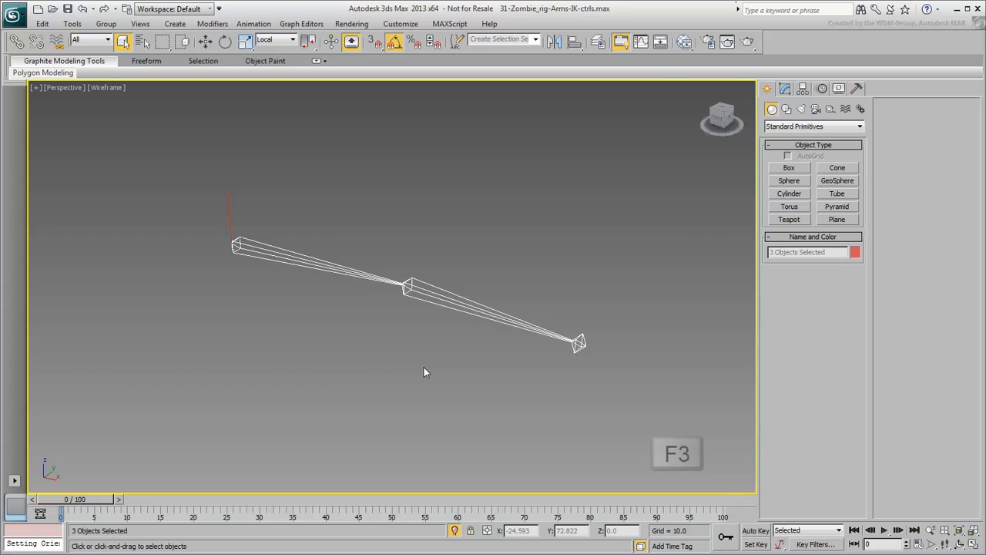
key("f3")
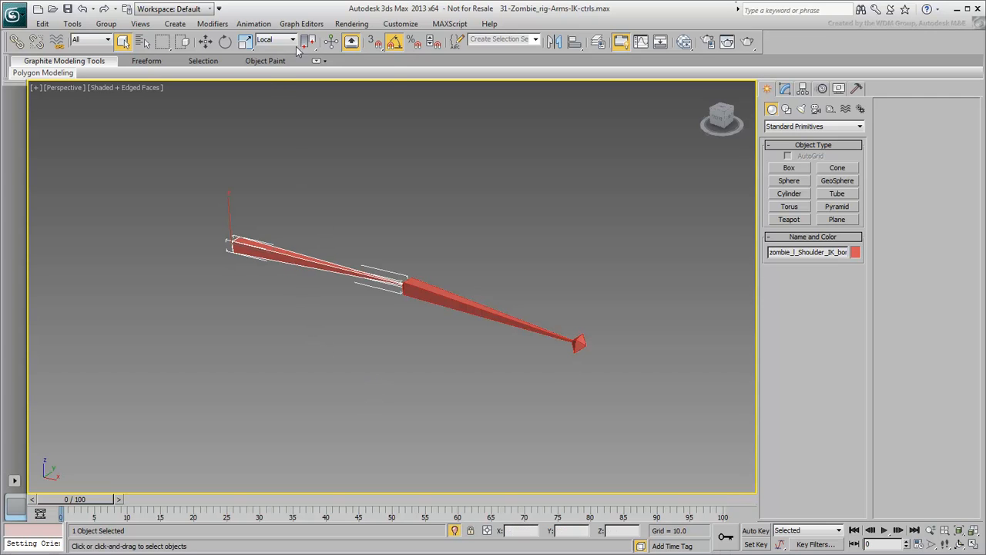
Create an HI Solver IK chain from the shoulder bone to the wrist bone
left_click(253, 23)
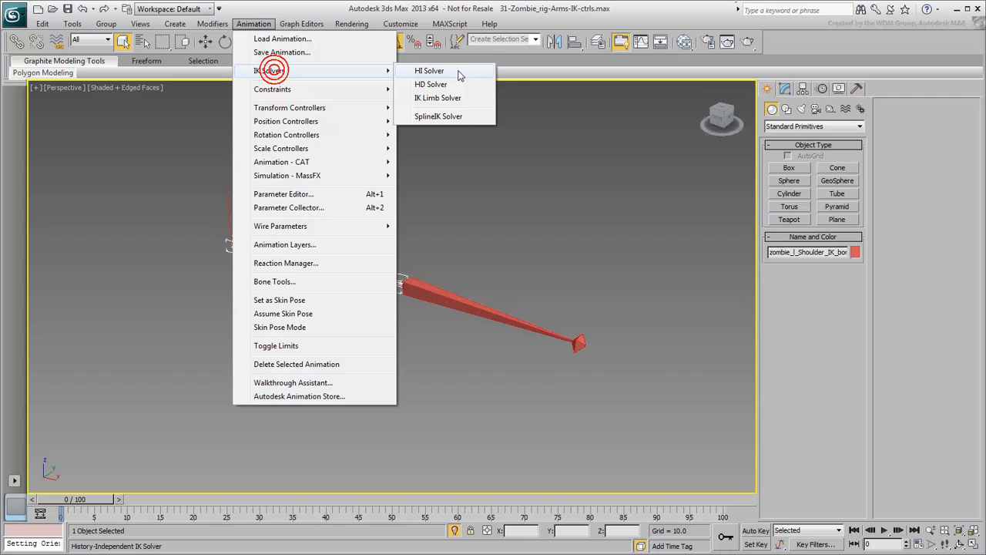
left_click(429, 71)
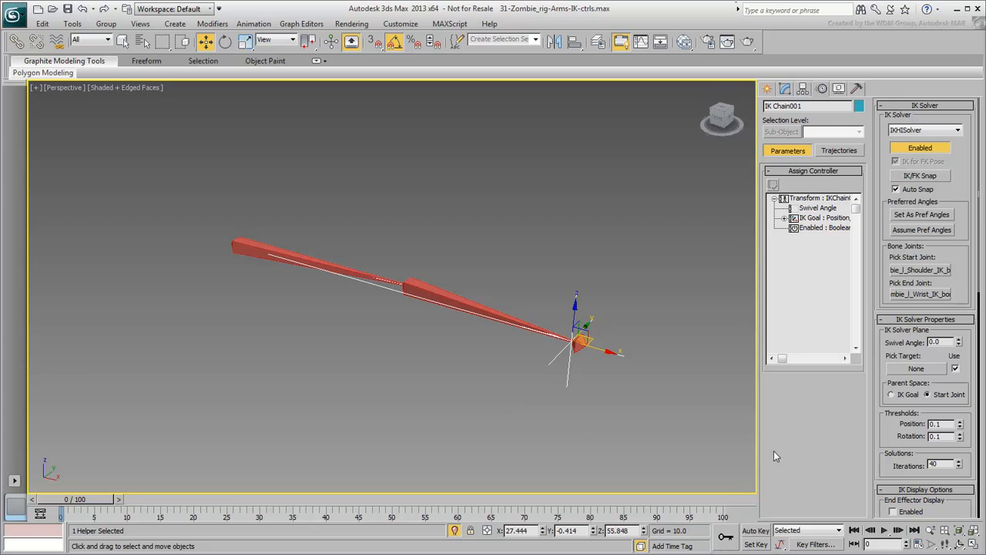
scroll("down", 3)
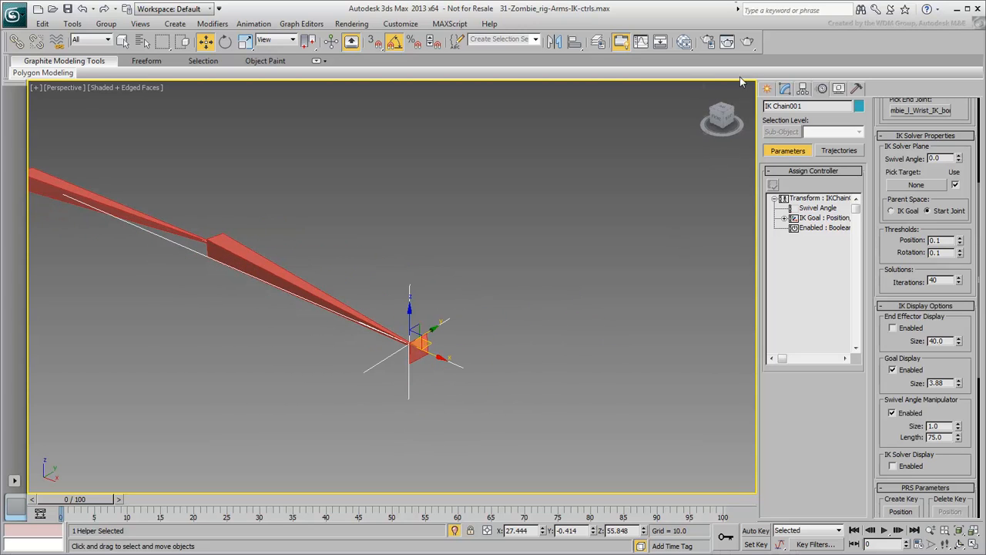
Build the Circle001 controller as an editable spline with adjusted snap settings
left_click(772, 108)
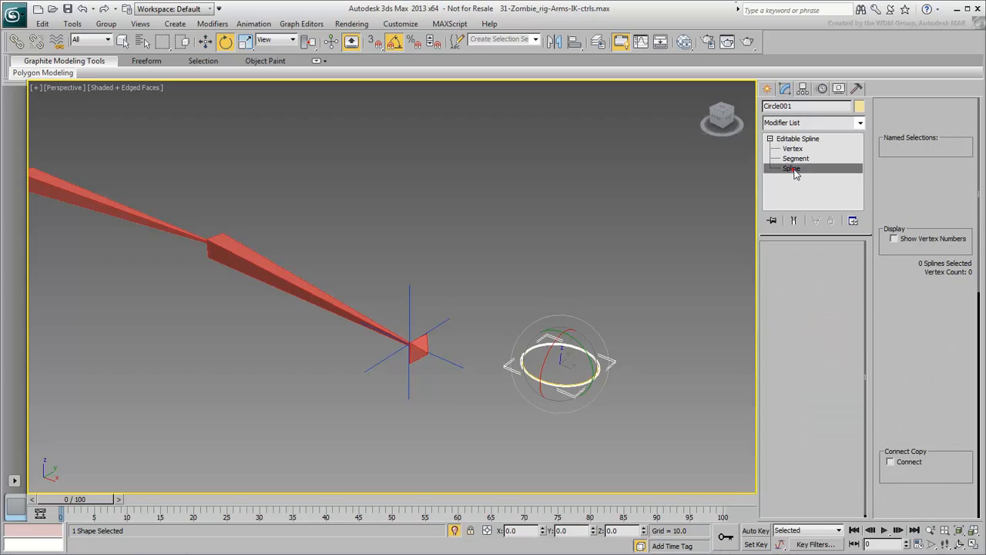
left_click(792, 168)
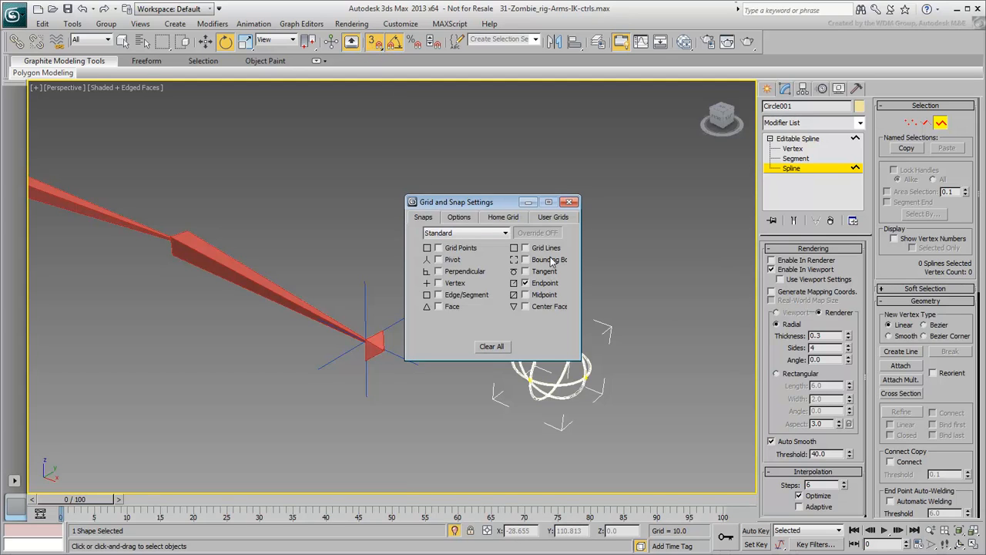
left_click(570, 200)
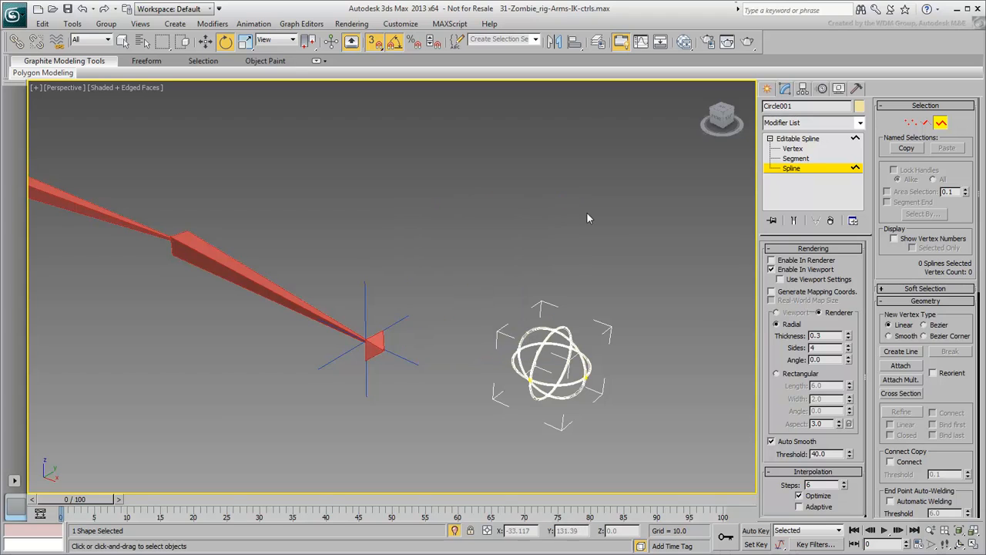
left_click(900, 351)
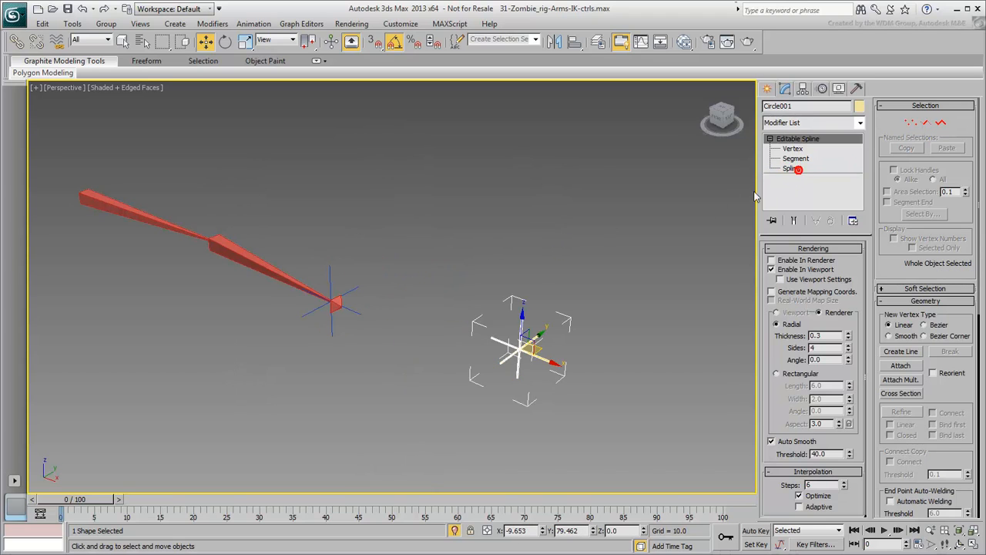
Align Circle001 to the wrist bone in X/Y/Z position and orientation, then scale it
left_click(573, 42)
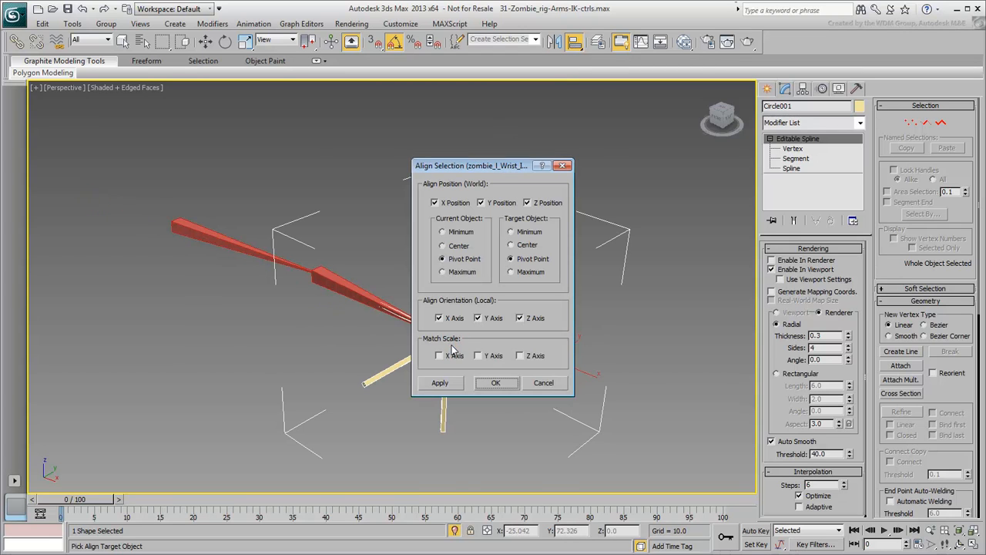
left_click_drag(470, 165, 188, 121)
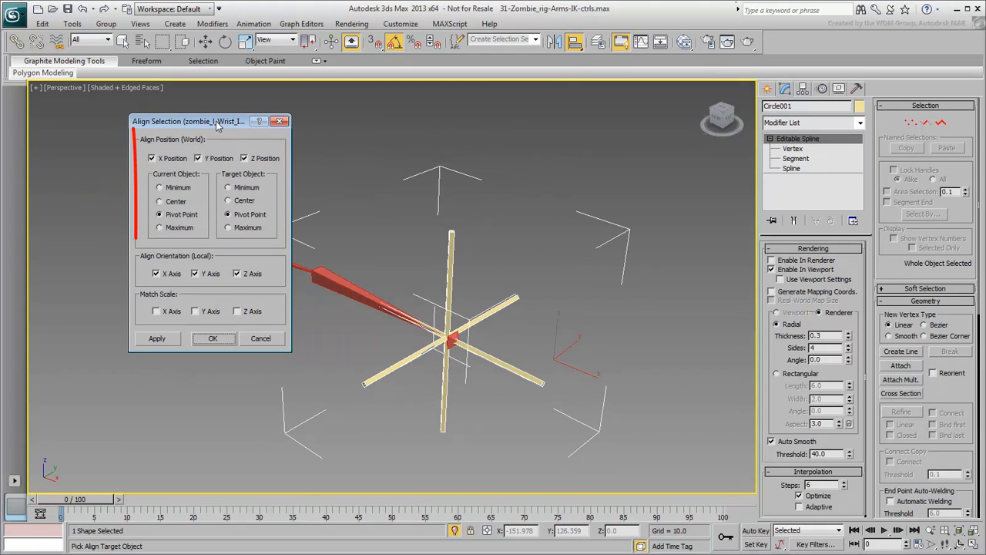
left_click(212, 339)
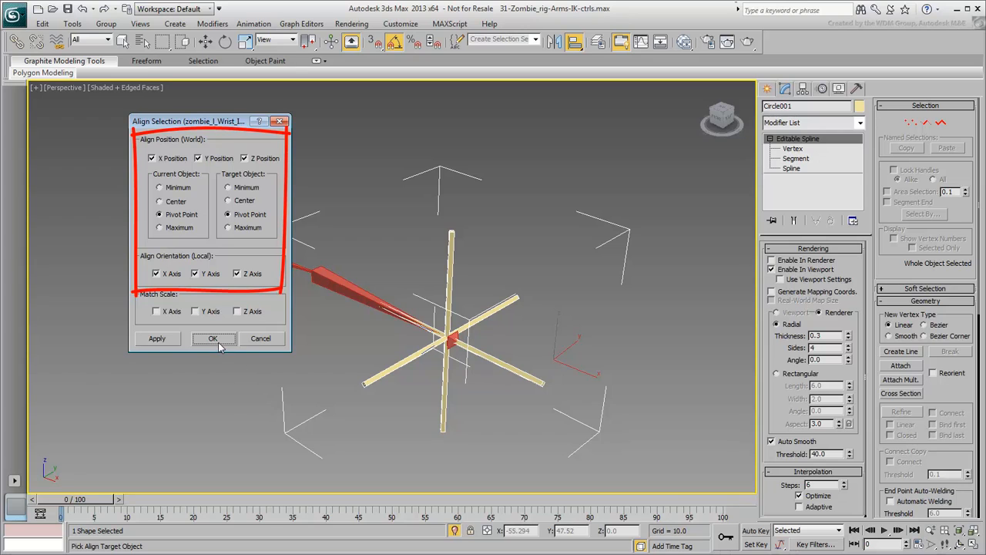
left_click(212, 339)
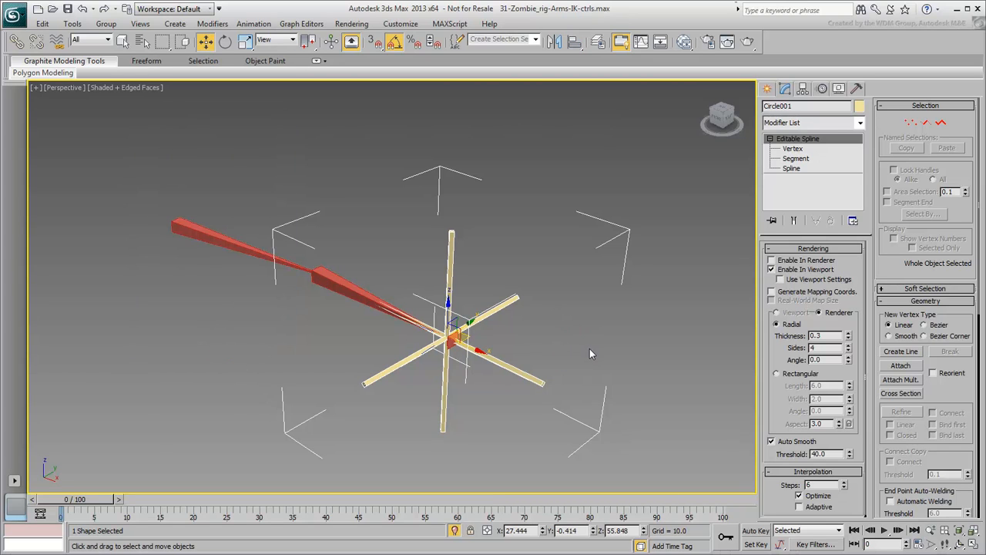
left_click(838, 88)
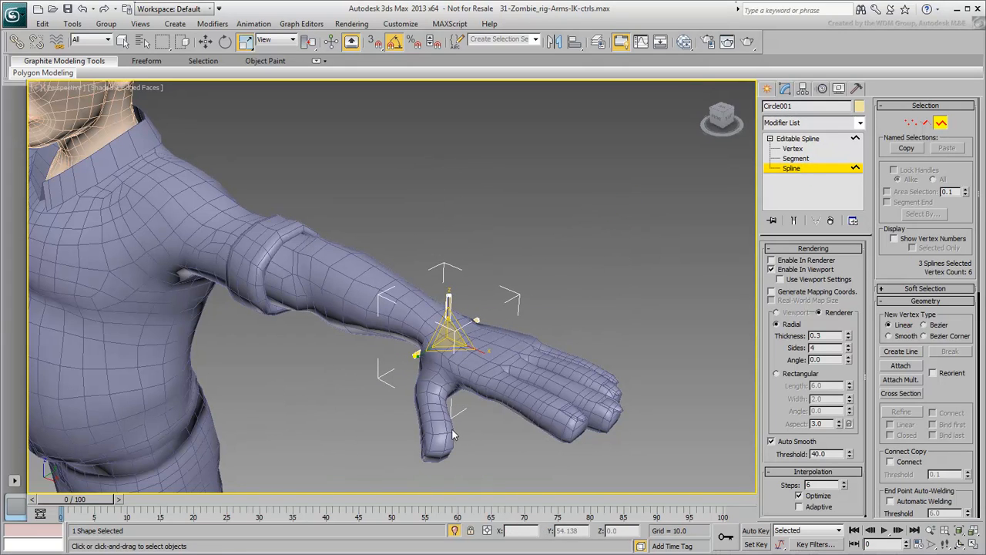
left_click(838, 88)
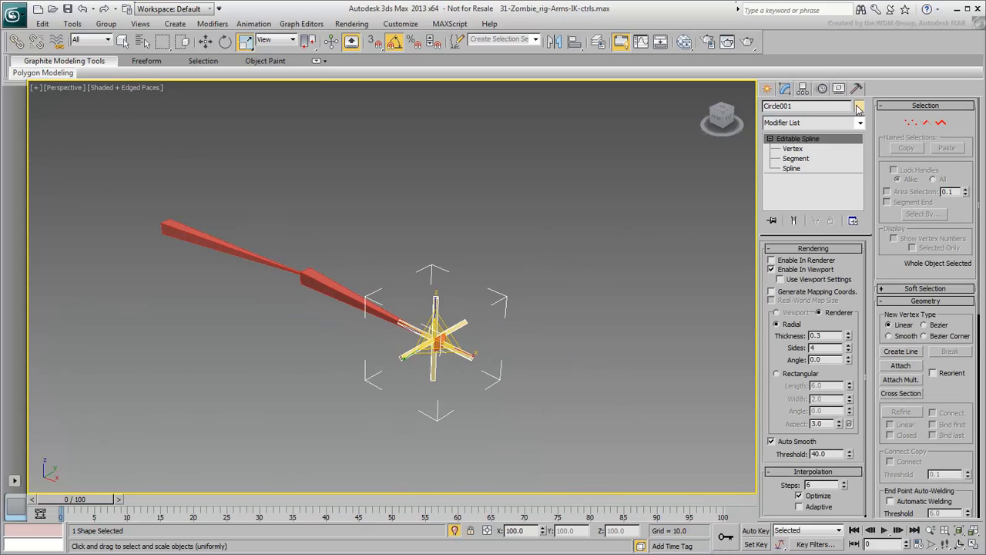
Set the wrist controller's object colour to red like the arm bones
left_click(859, 105)
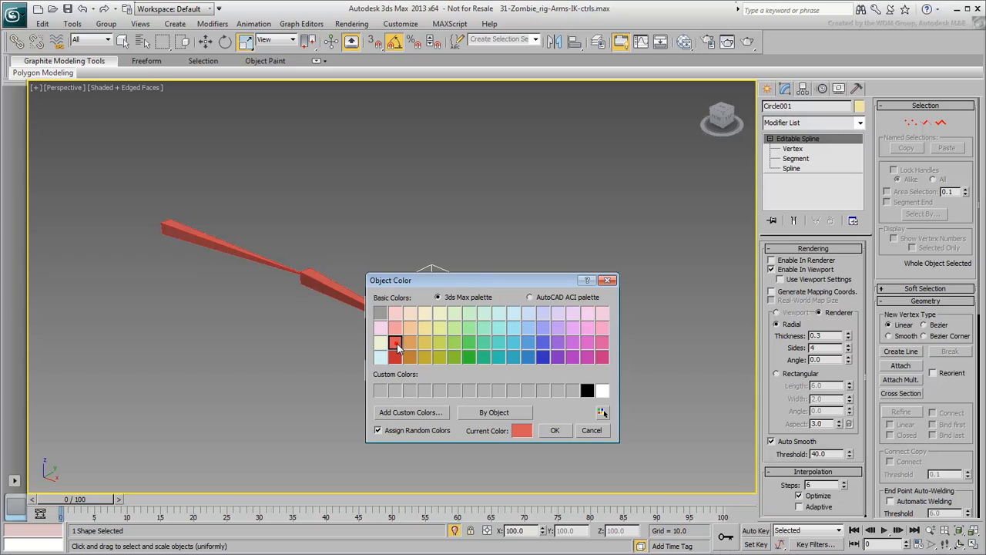
left_click(555, 430)
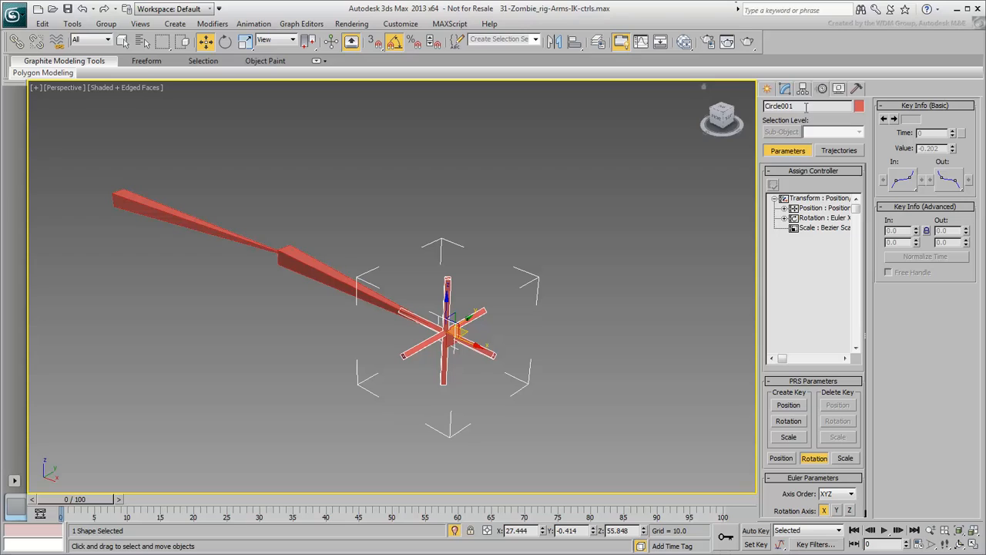
Rename the hand controller and the IK chain with 'zombie' prefixed names
type("zombie")
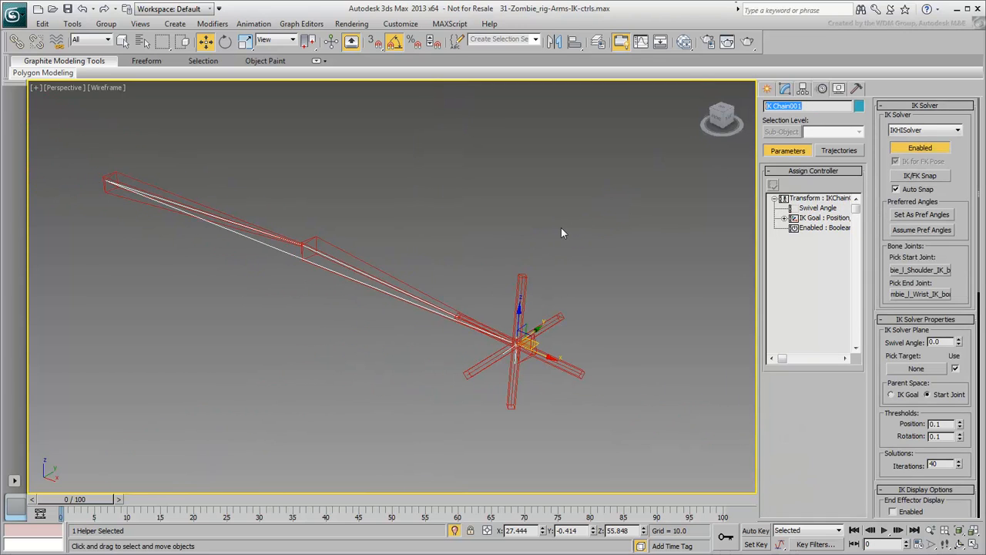
type("zombie")
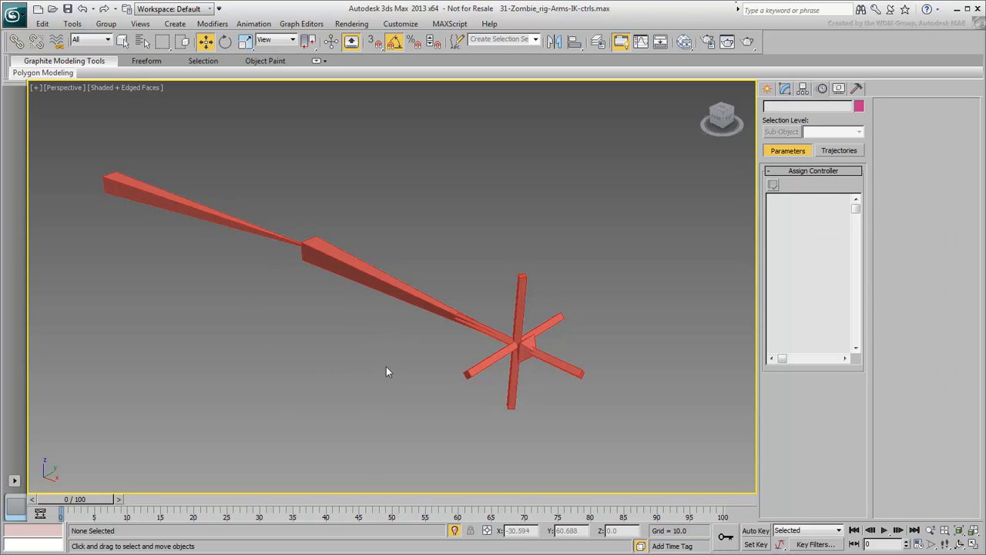
Move the hand controller down to test the IK, bending the arm at the elbow
left_click(521, 347)
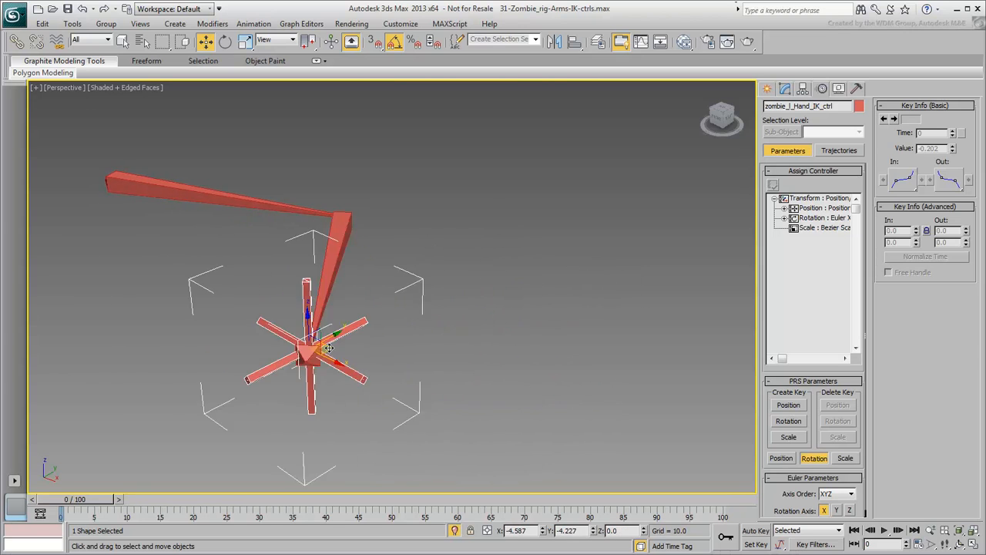
left_click_drag(316, 347, 331, 400)
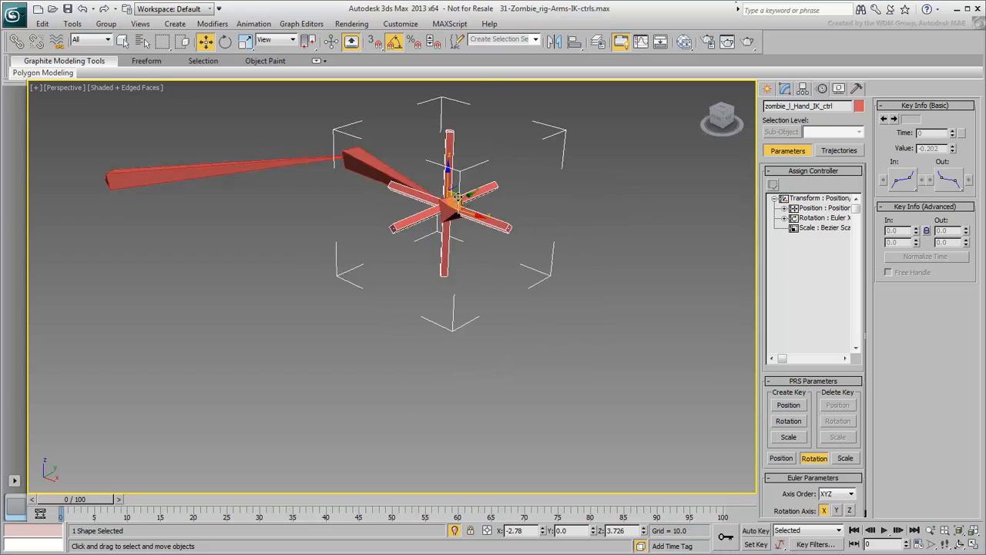
left_click_drag(450, 203, 409, 416)
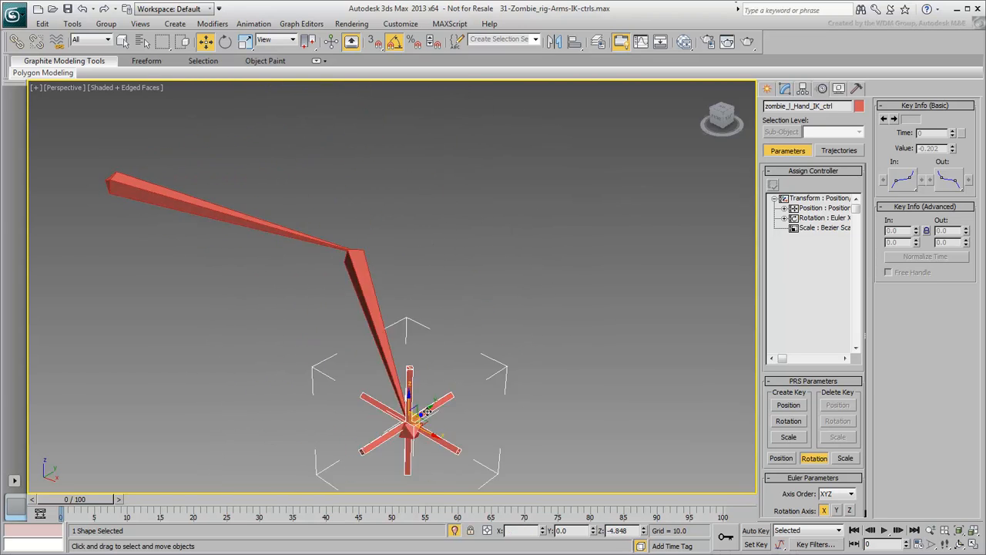
Freeze the hand controller's transforms, confirming the prompt
right_click(408, 419)
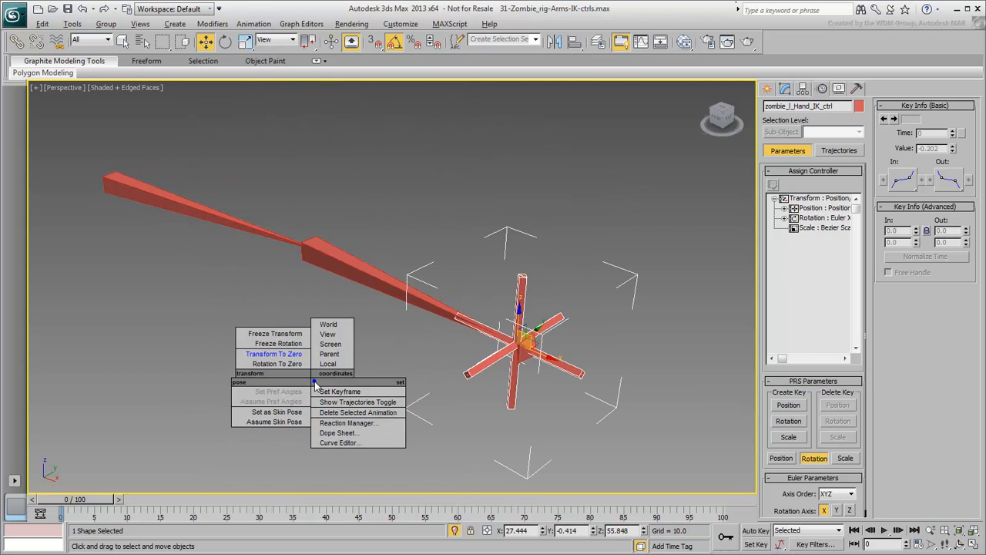
left_click(275, 333)
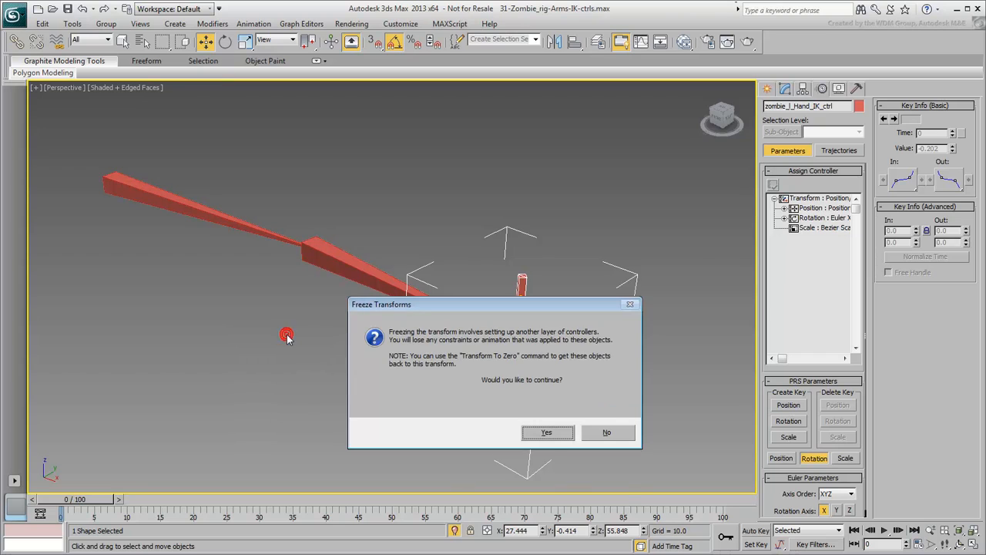
left_click(545, 432)
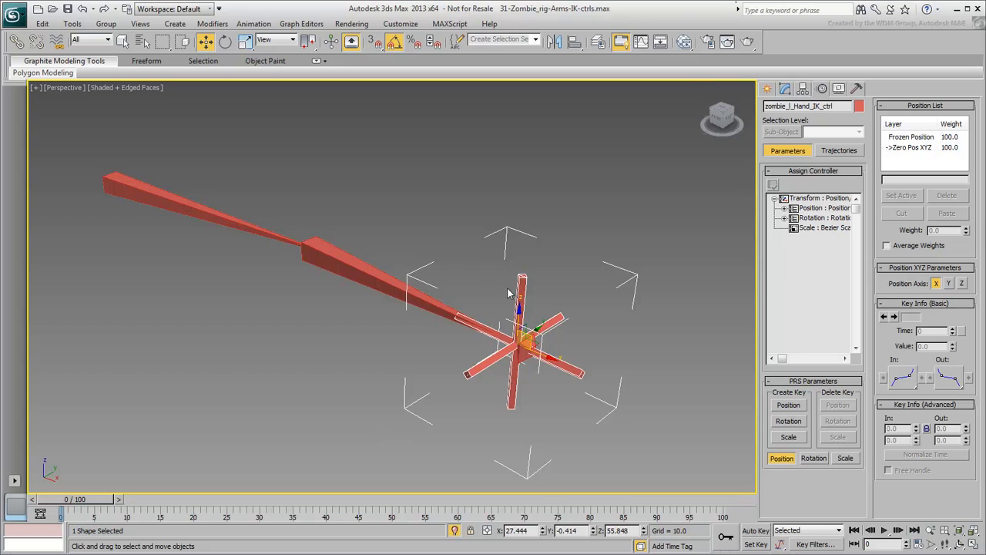
Add an Attribute Holder and define a float spinner named 'Elbow Swivel'
left_click(786, 88)
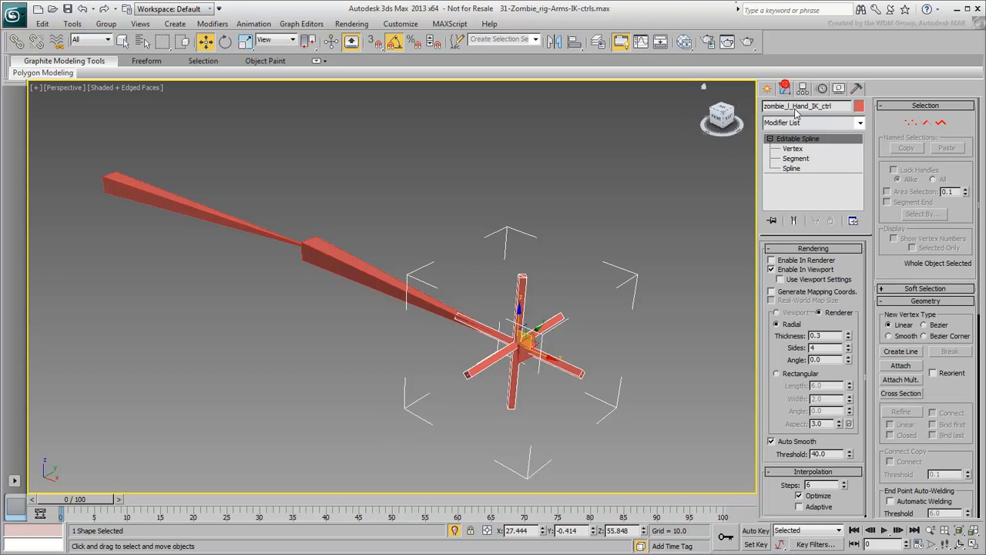
left_click(860, 123)
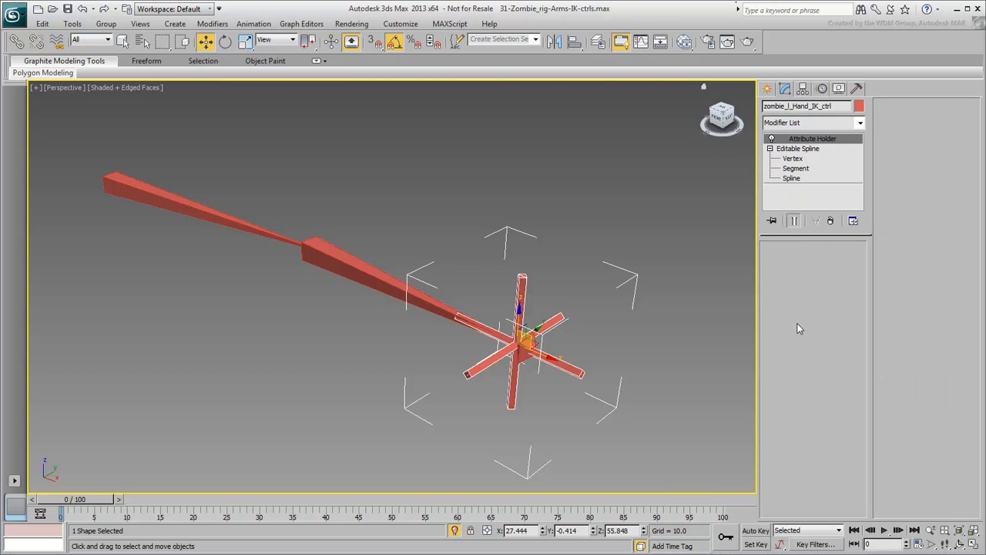
key("alt+1")
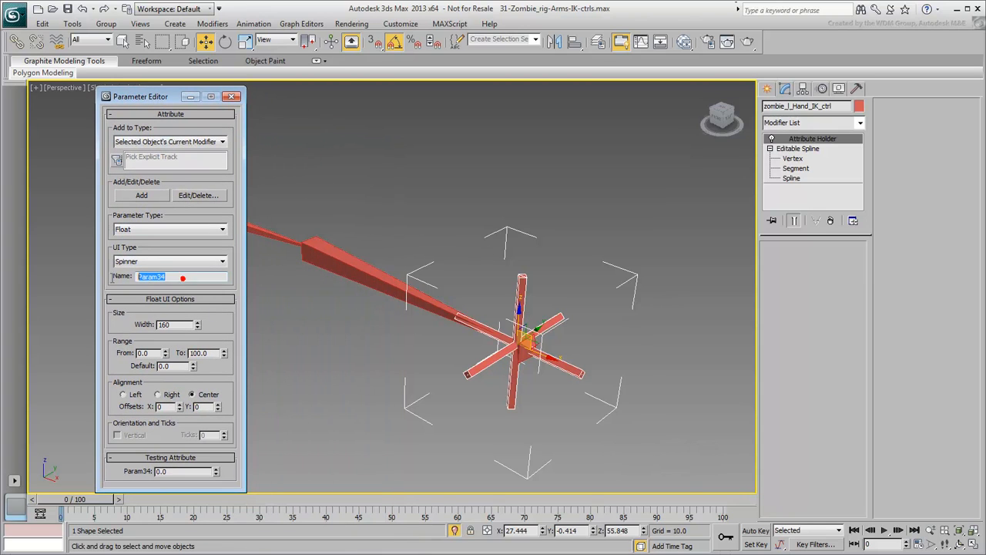
type("Elbow Swivel")
left_click(175, 325)
type("100")
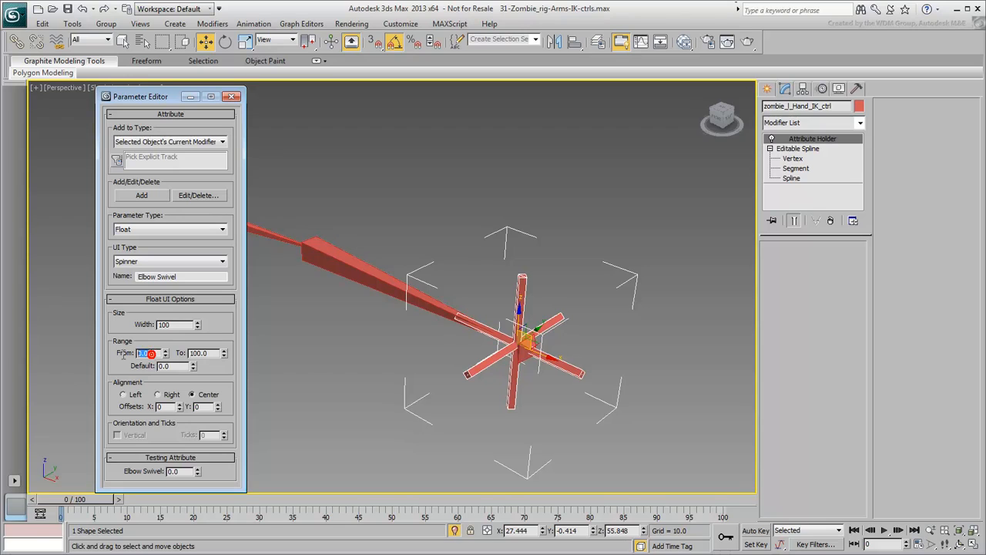
Give Elbow Swivel a -10 to 10 range, right alignment, and add it to the controller
type("-10")
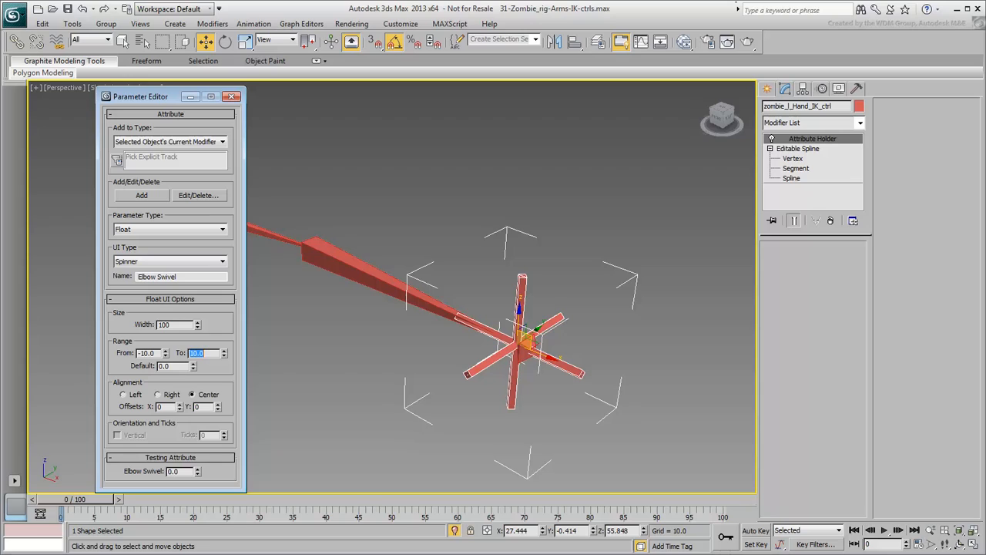
left_click(157, 395)
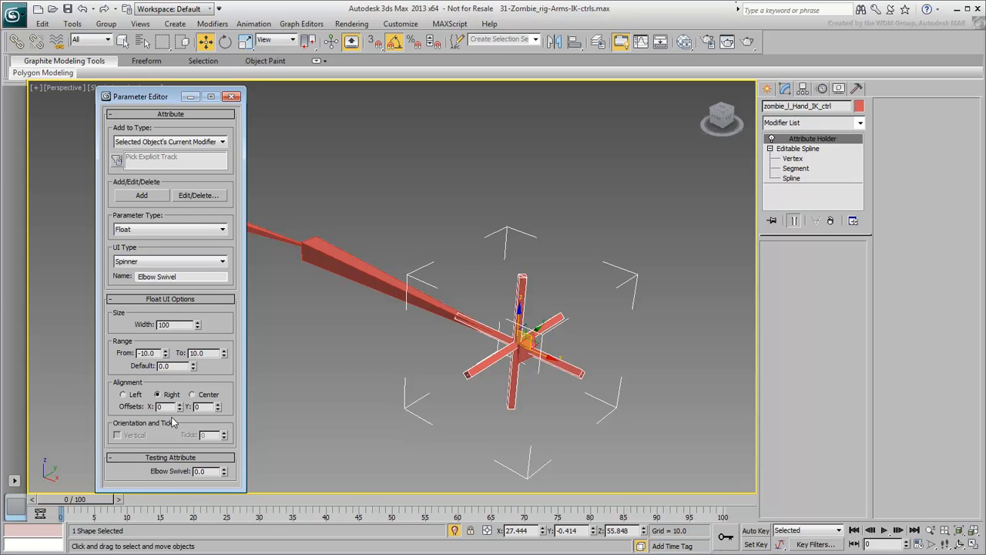
left_click(142, 194)
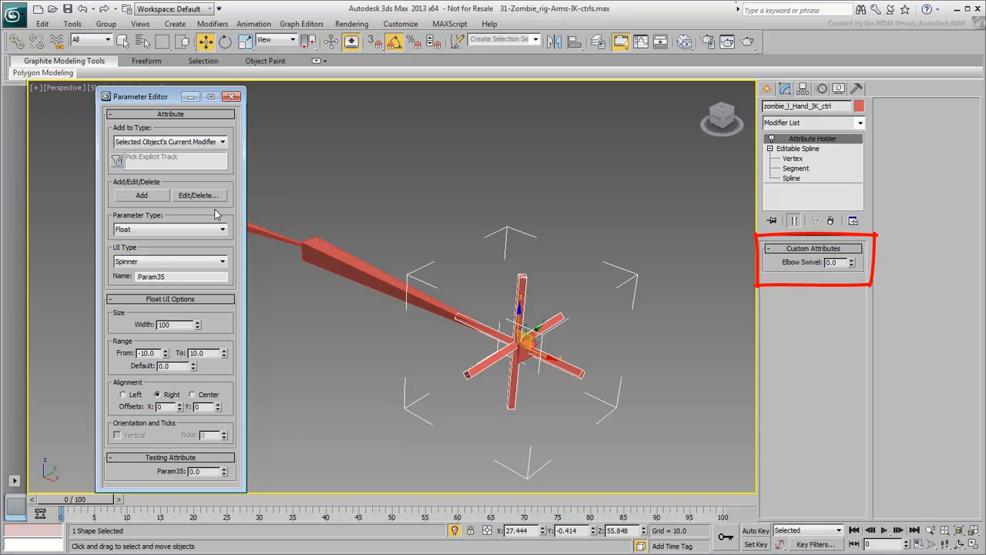
left_click(233, 95)
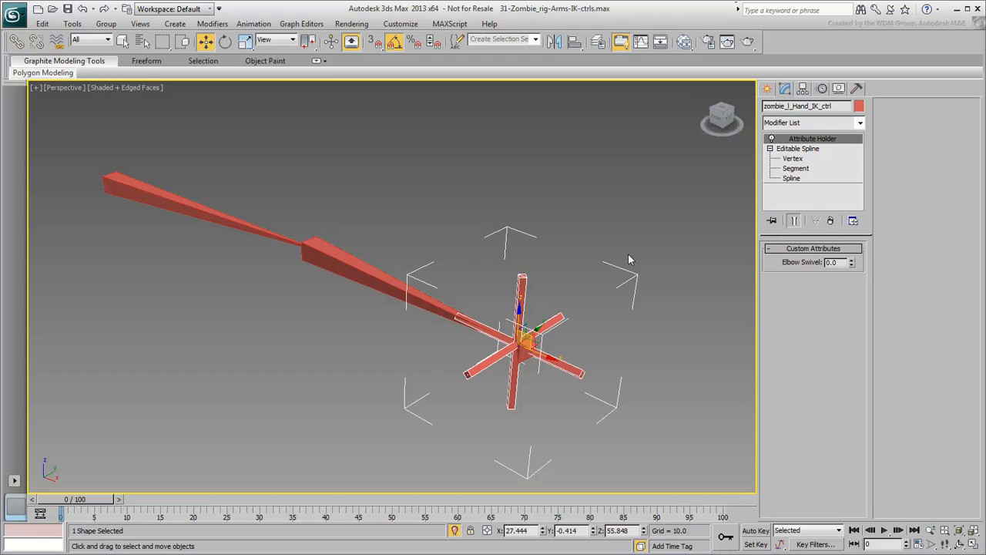
Zoom the Perspective viewport in on the hand controller
left_click_drag(629, 259, 573, 317)
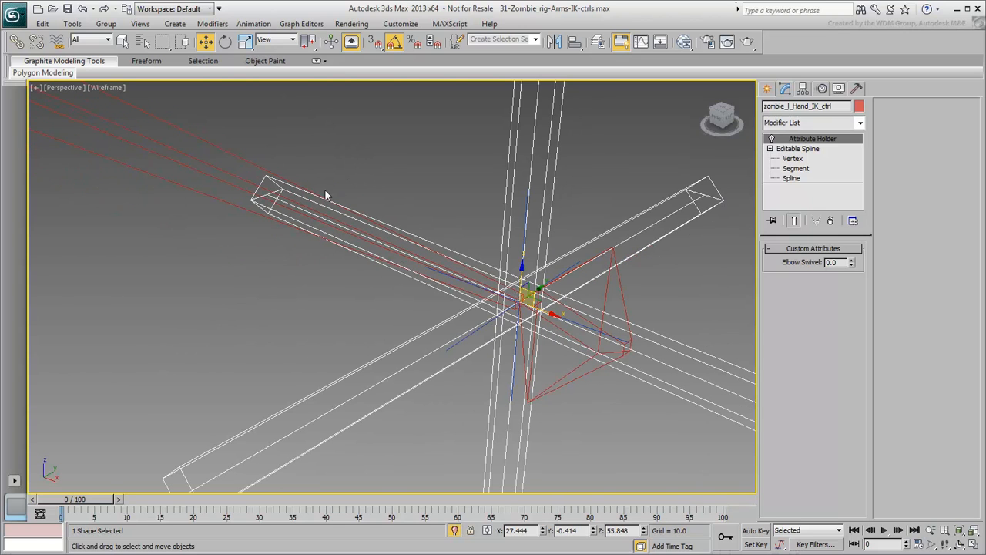
Start Reaction Manager and add the hand controller's Elbow Swivel attribute as master
left_click(253, 24)
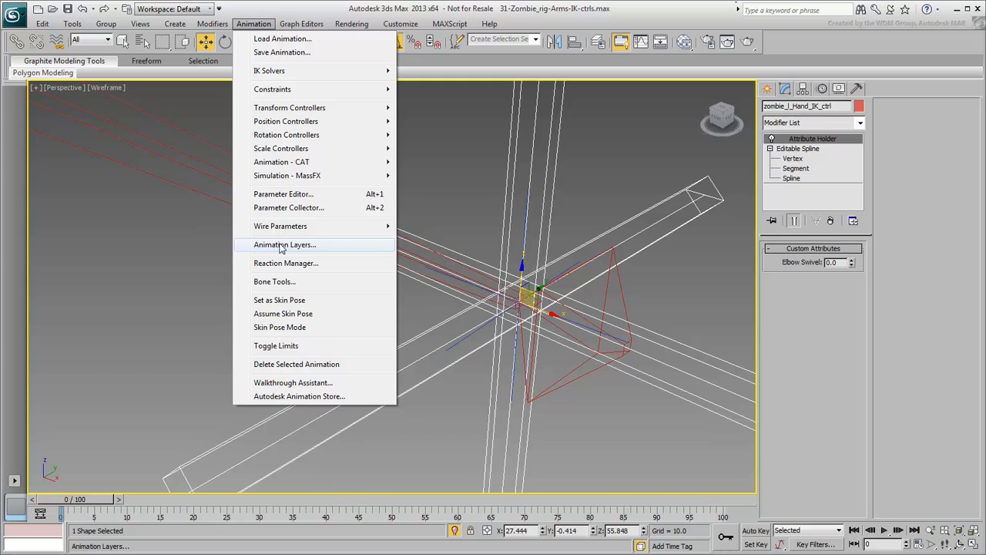
left_click(286, 262)
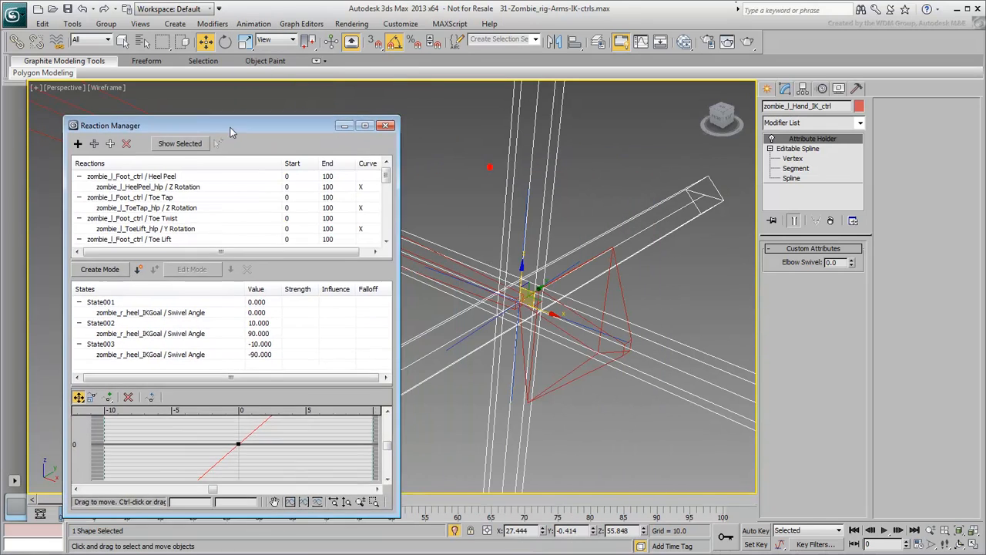
left_click_drag(232, 125, 212, 104)
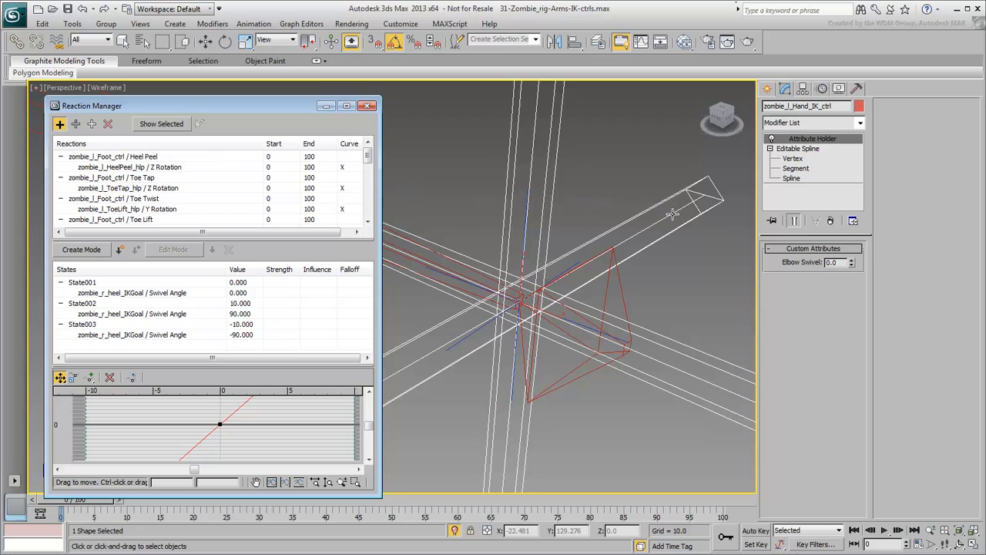
right_click(672, 214)
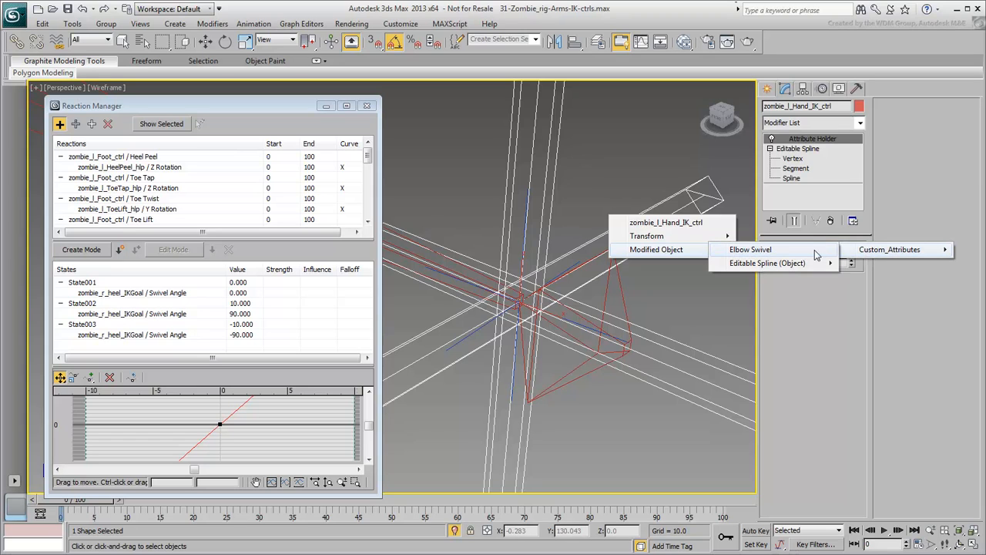
mouse_move(774, 250)
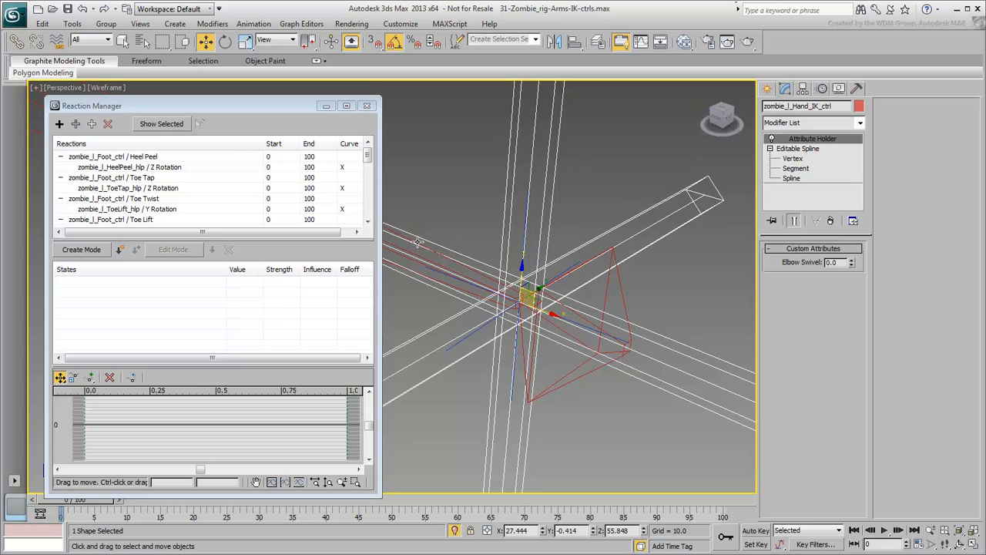
mouse_move(450, 349)
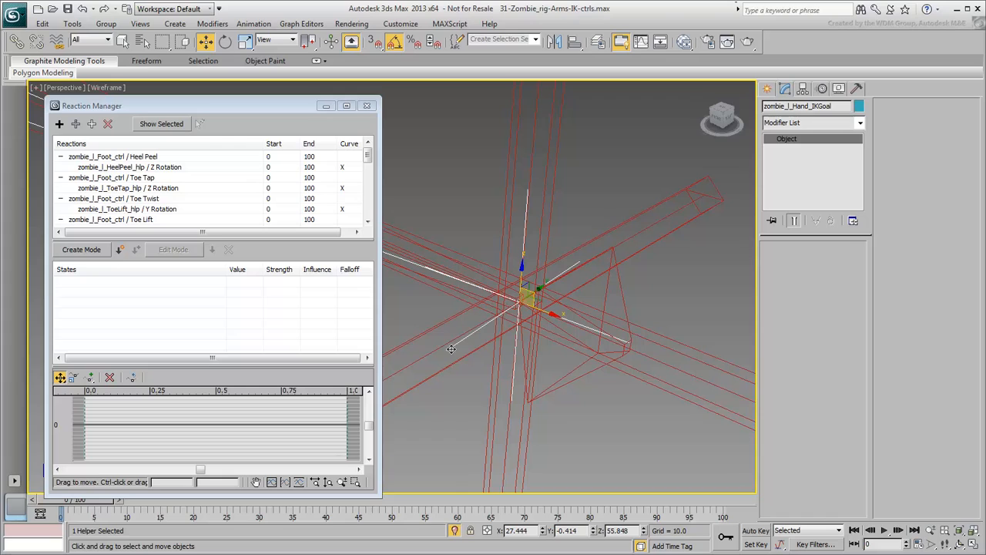
mouse_move(91, 124)
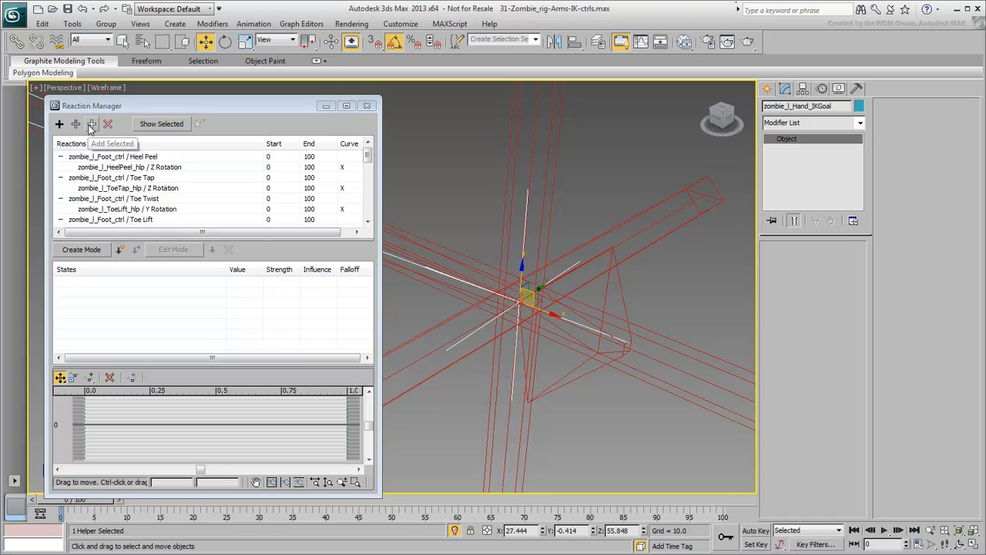
Drive the IK goal's Swivel Angle from Elbow Swivel with states 10→90 and -10→-90, then finish
left_click(58, 124)
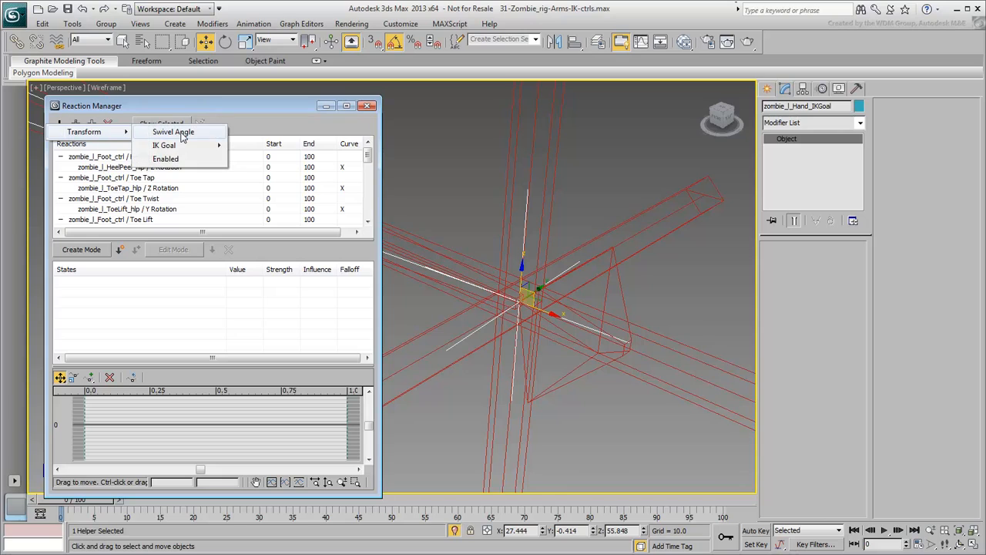
left_click(172, 131)
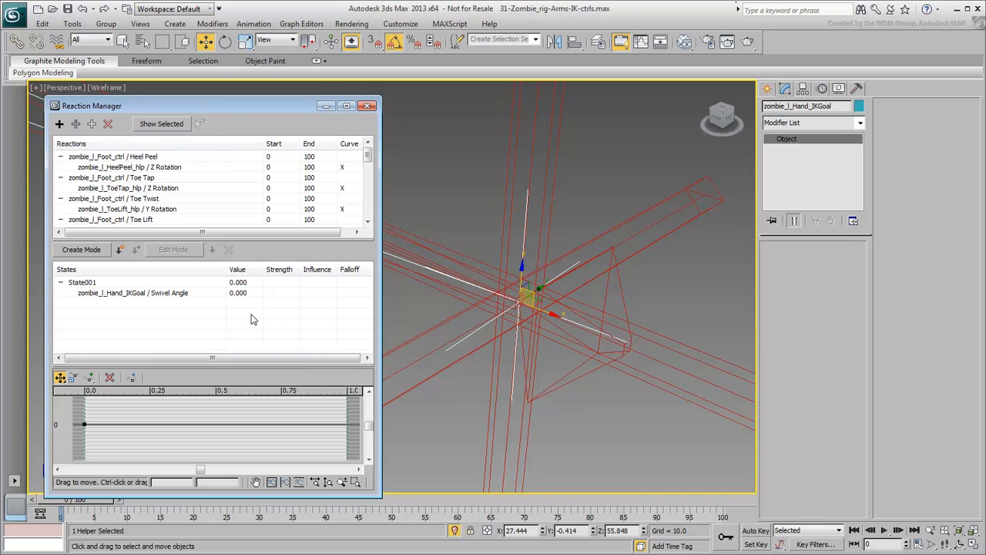
left_click(121, 250)
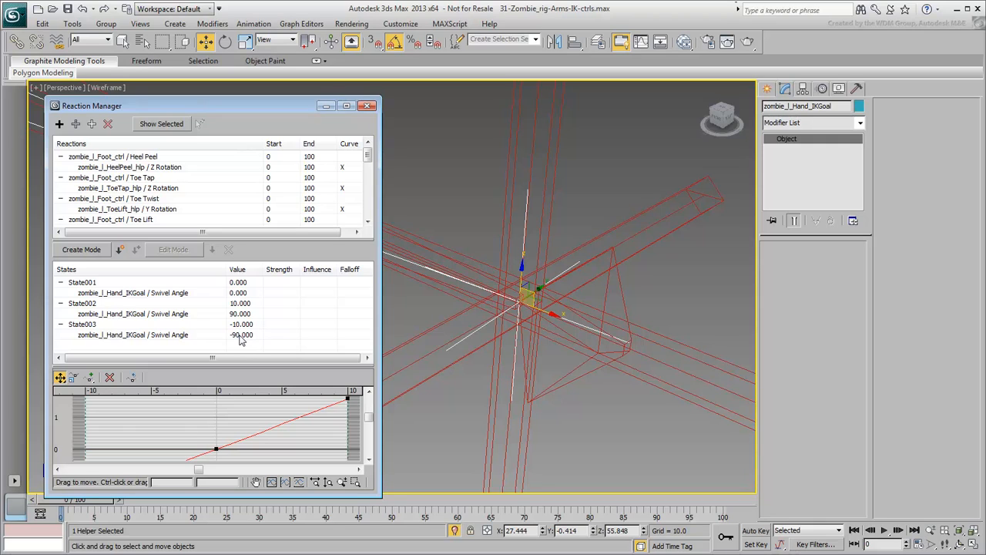
mouse_move(453, 272)
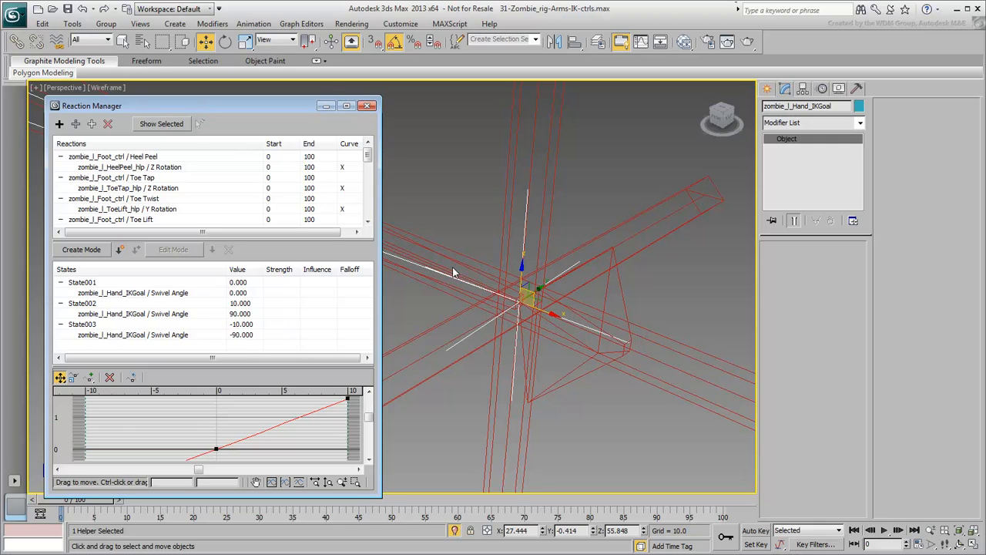
left_click(367, 105)
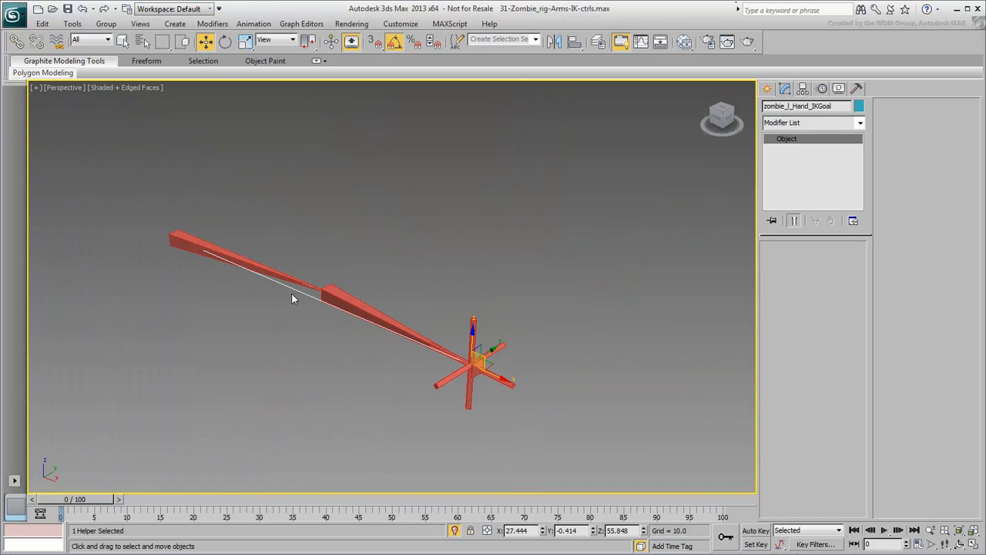
Reset the hand IK controller's rotation to zero via the quad menu
left_click(435, 388)
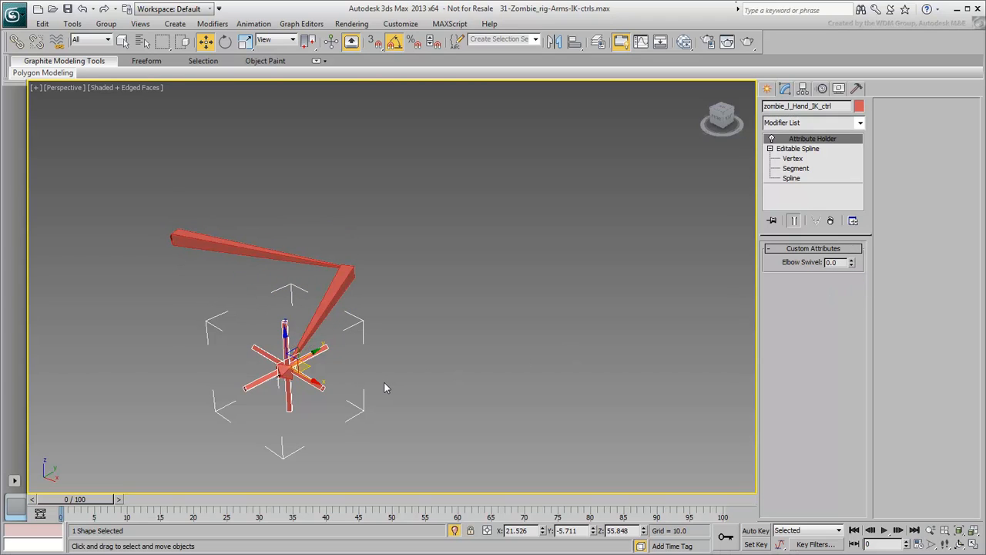
right_click(293, 362)
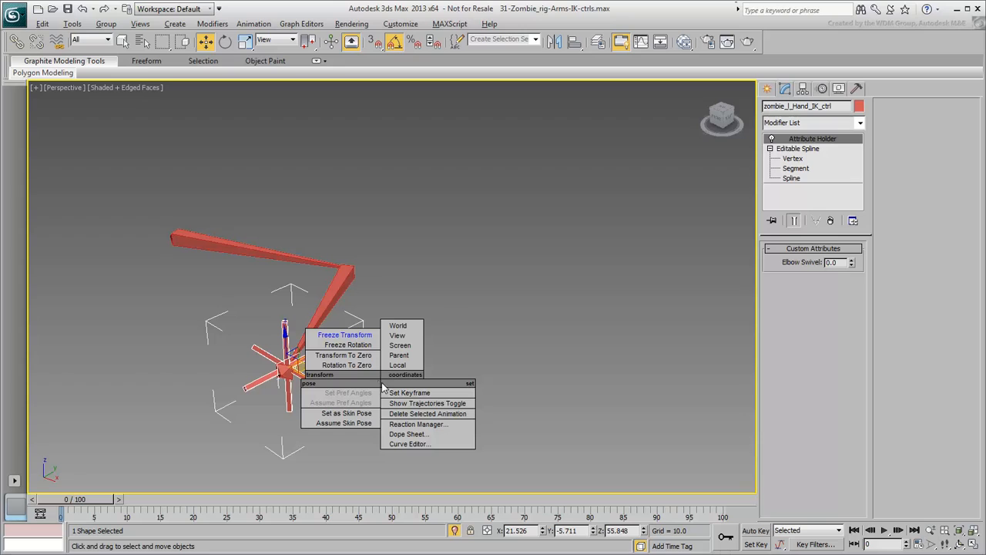
mouse_move(344, 364)
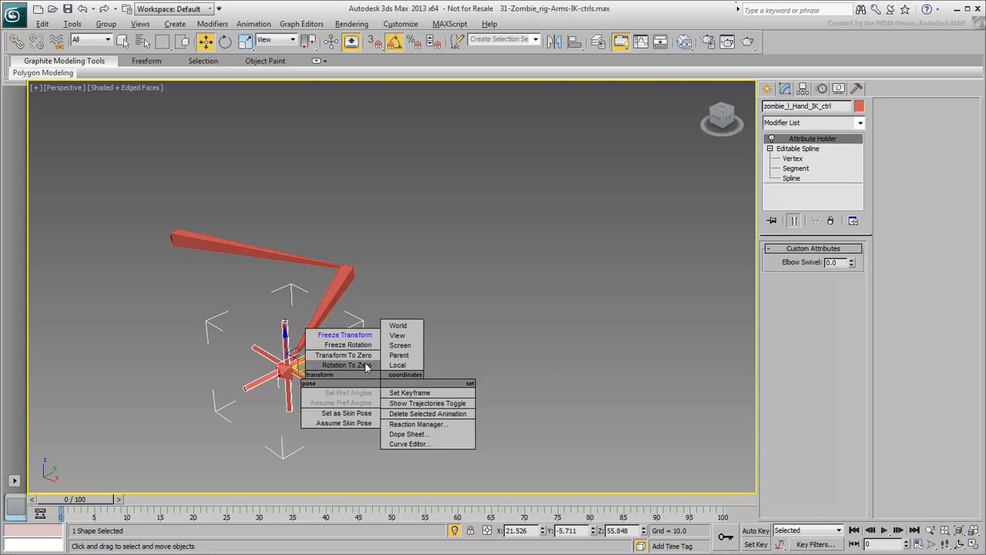
left_click(343, 364)
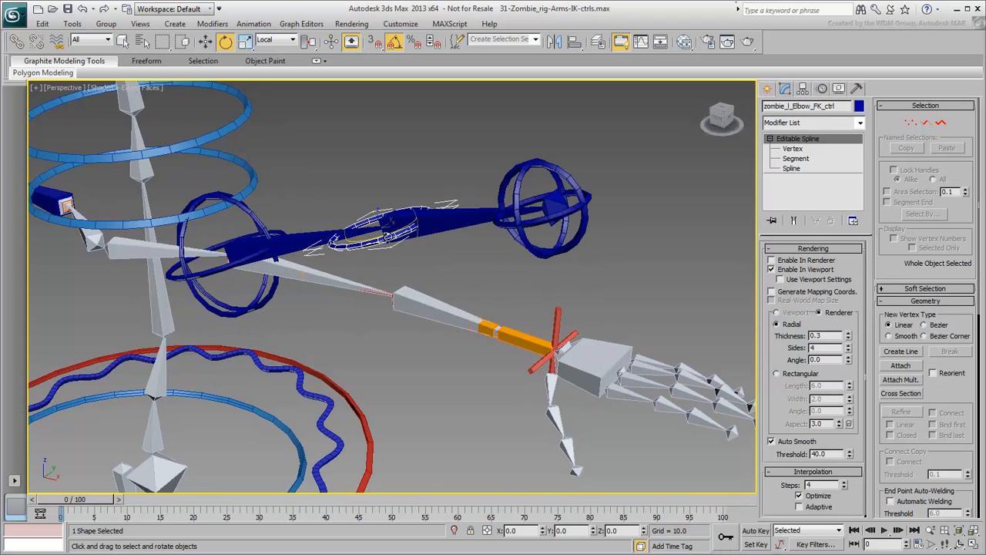
Use the elbow controller's quad menu to restore the full arm rig view
right_click(555, 355)
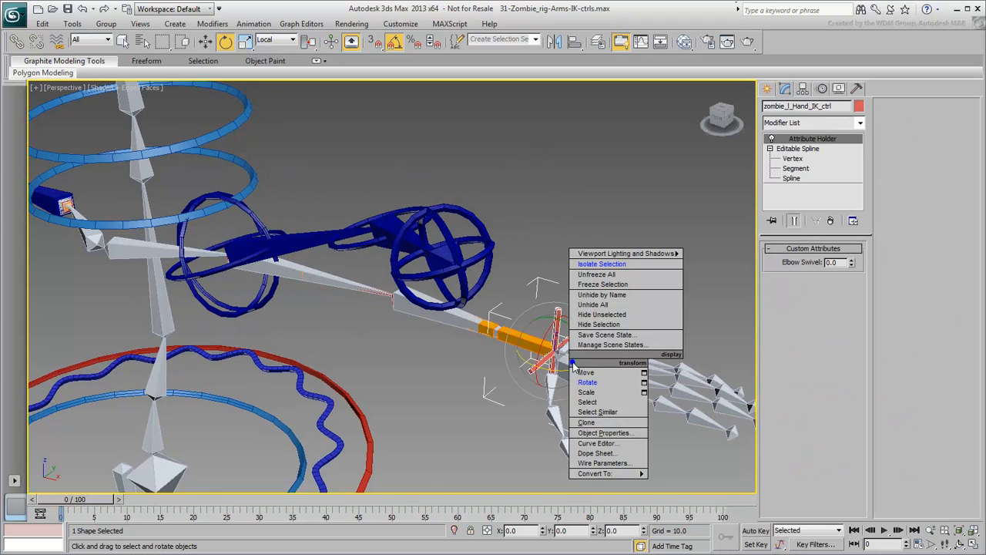
left_click(586, 371)
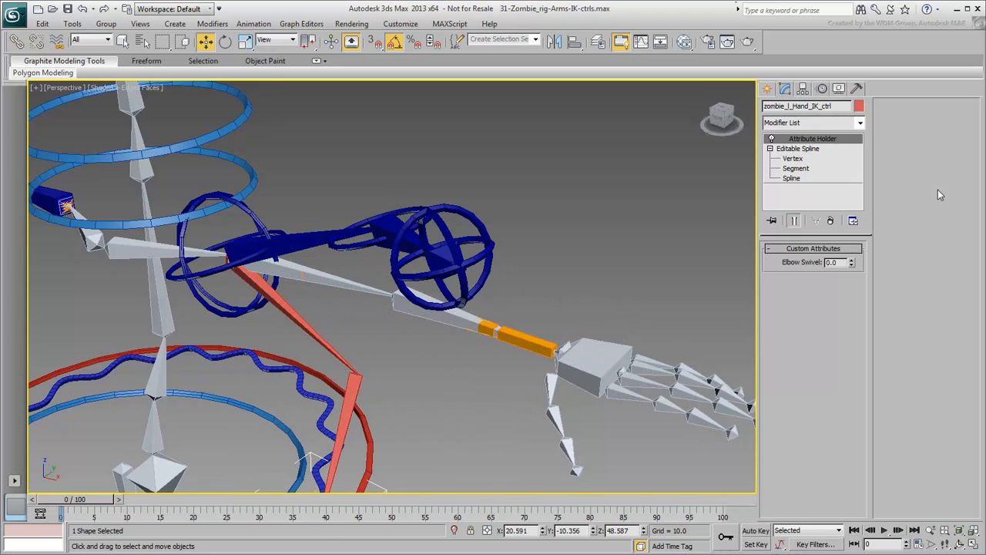
mouse_move(484, 416)
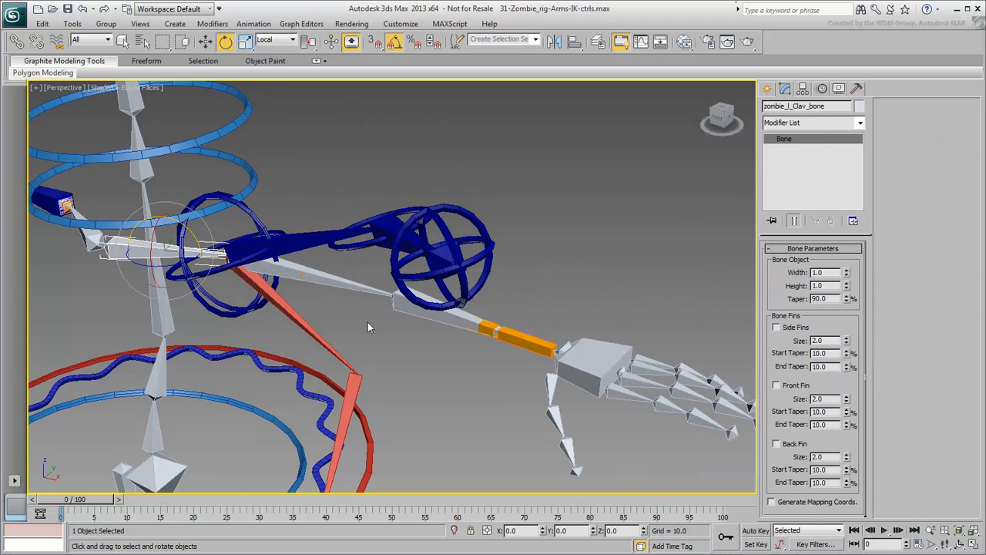
mouse_move(410, 360)
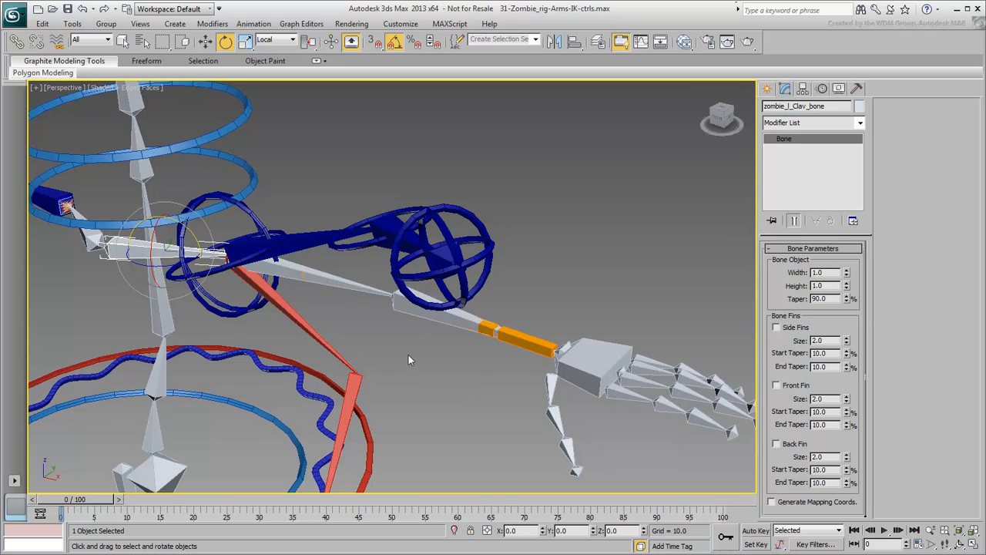
Reset the arm control shapes' transforms to zero and clear the selection
left_click_drag(408, 358, 410, 341)
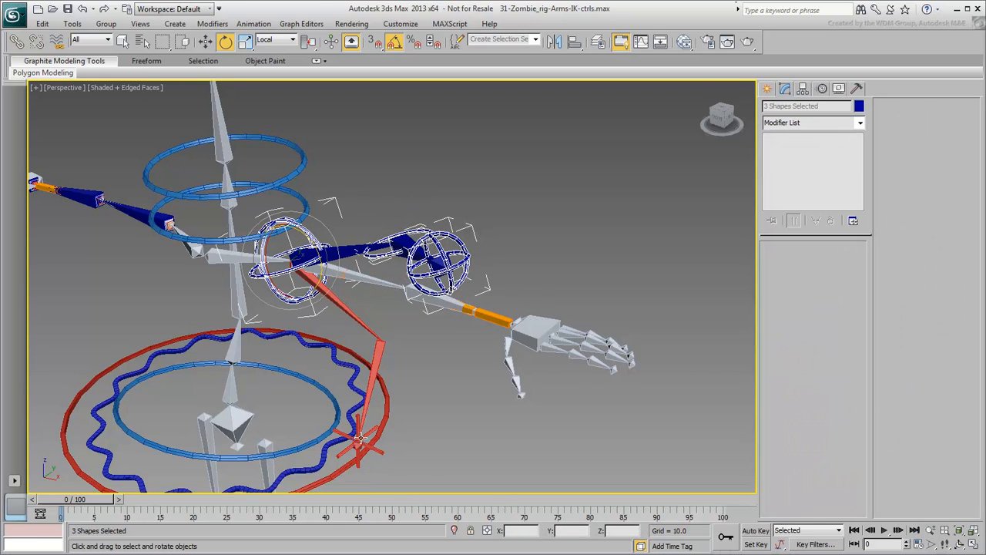
right_click(362, 444)
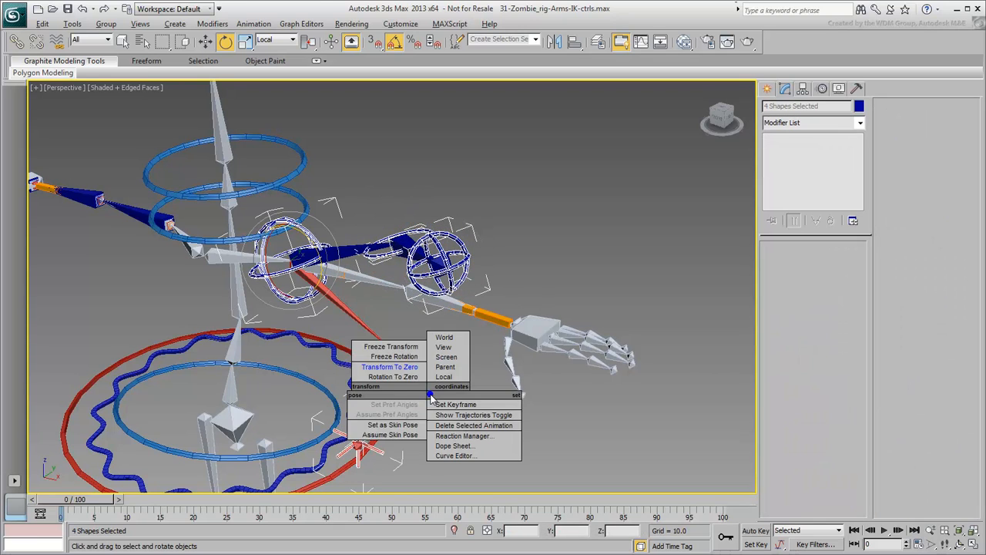
left_click(389, 367)
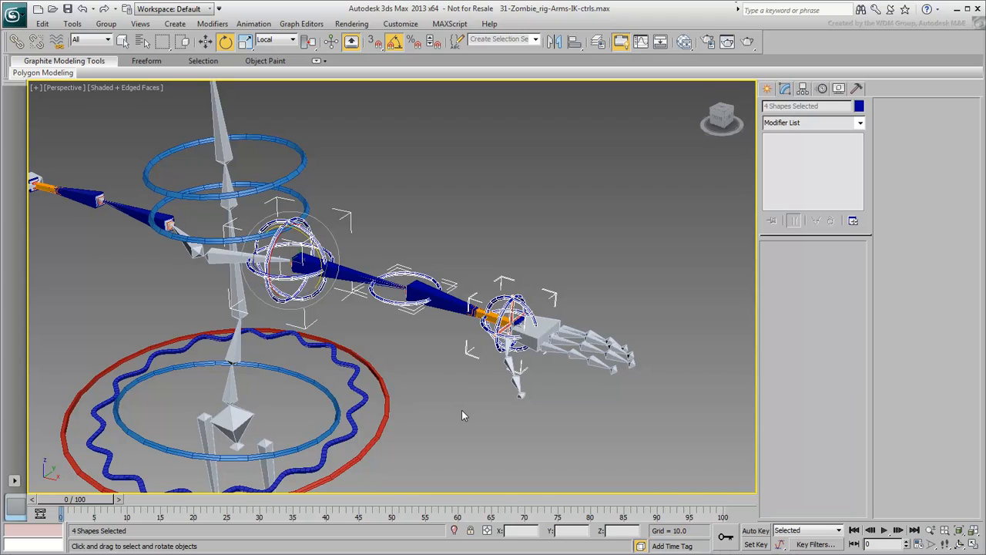
left_click(462, 416)
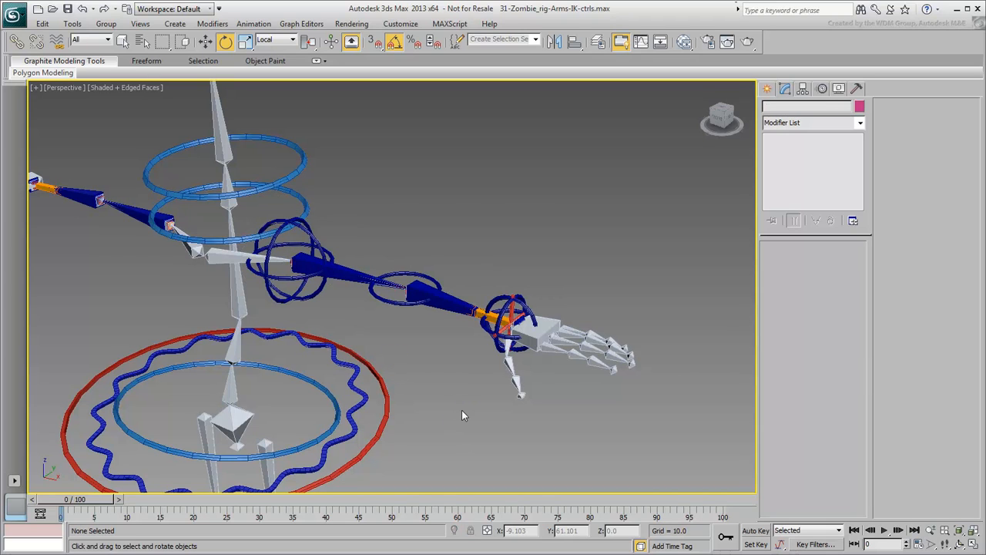